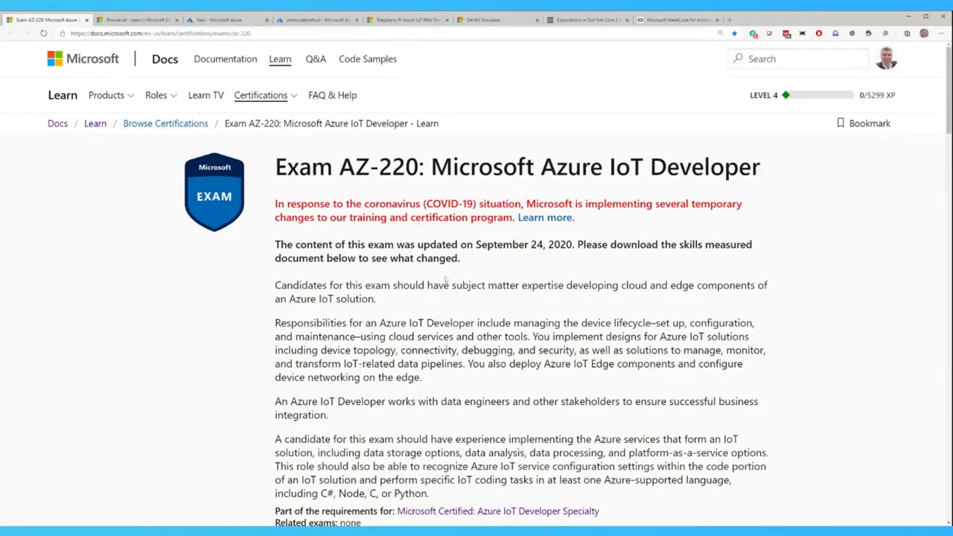
# Step: Switch to the Browse all catalogue filtered to IoT, IoT Central, IoT Edge and IoT Hub
pyautogui.click(134, 19)
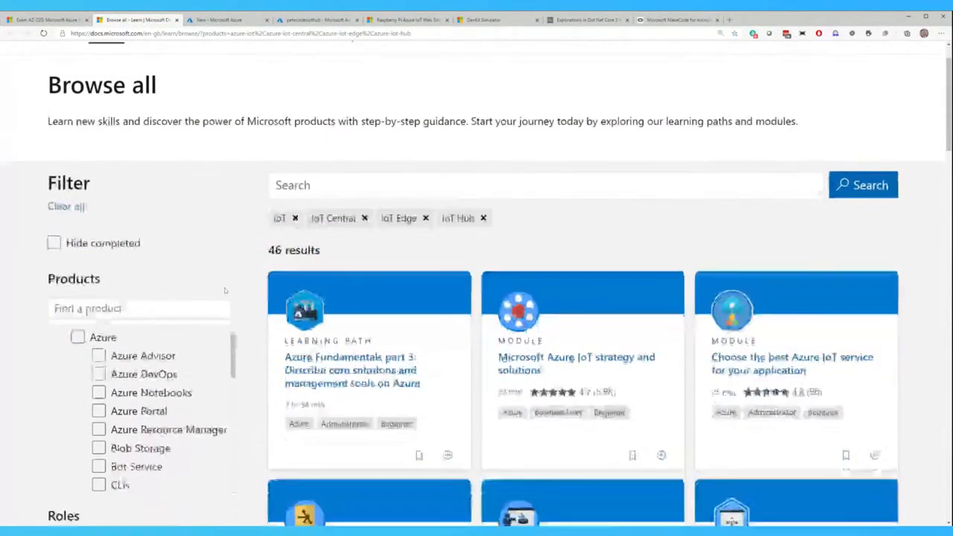
pyautogui.scroll(-3)
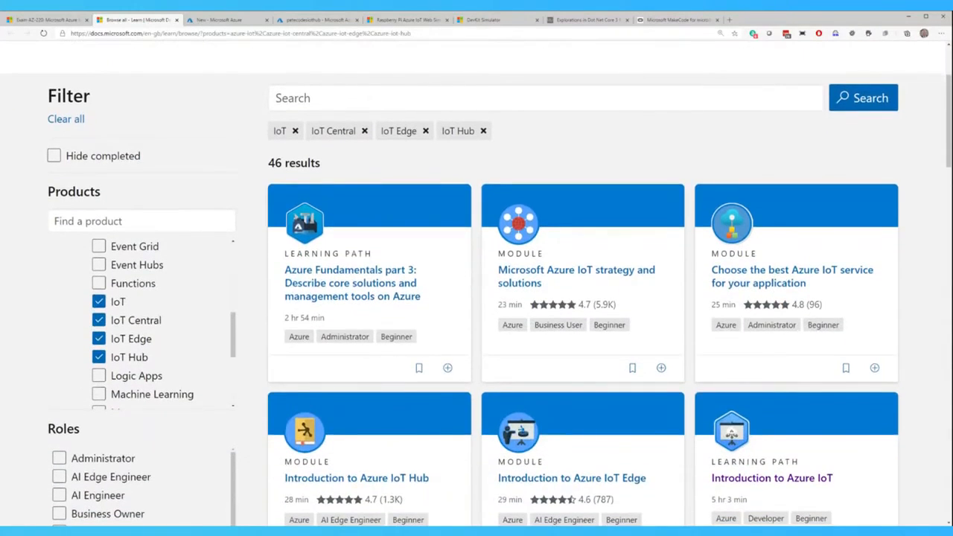
pyautogui.scroll(-3)
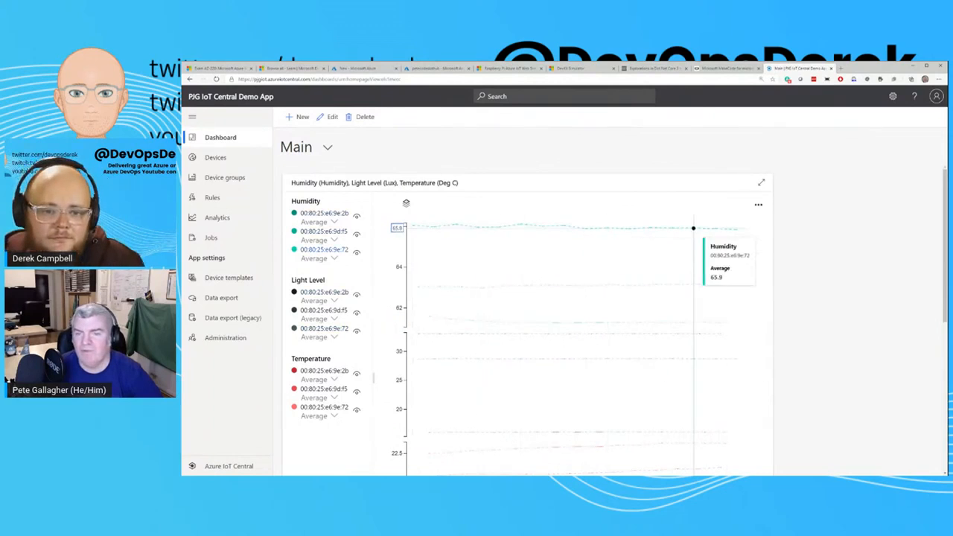
pyautogui.scroll(-3)
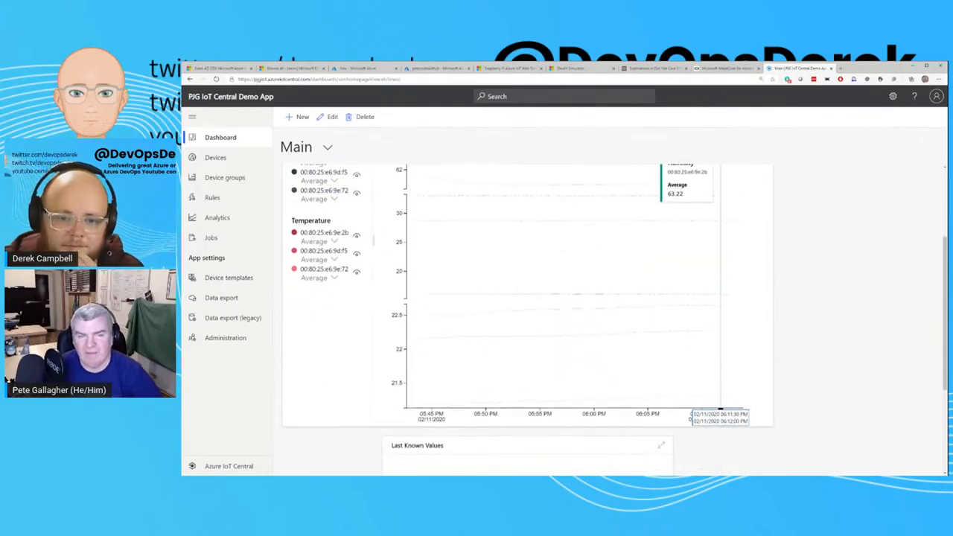
pyautogui.click(216, 216)
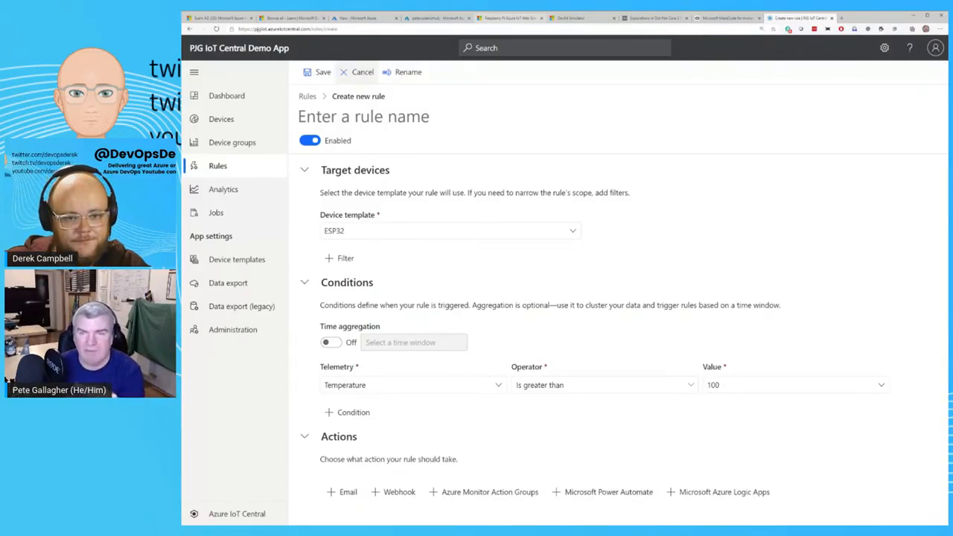
# Step: Switch browser tabs toward the MXChip IoT DevKit web simulator
pyautogui.click(510, 18)
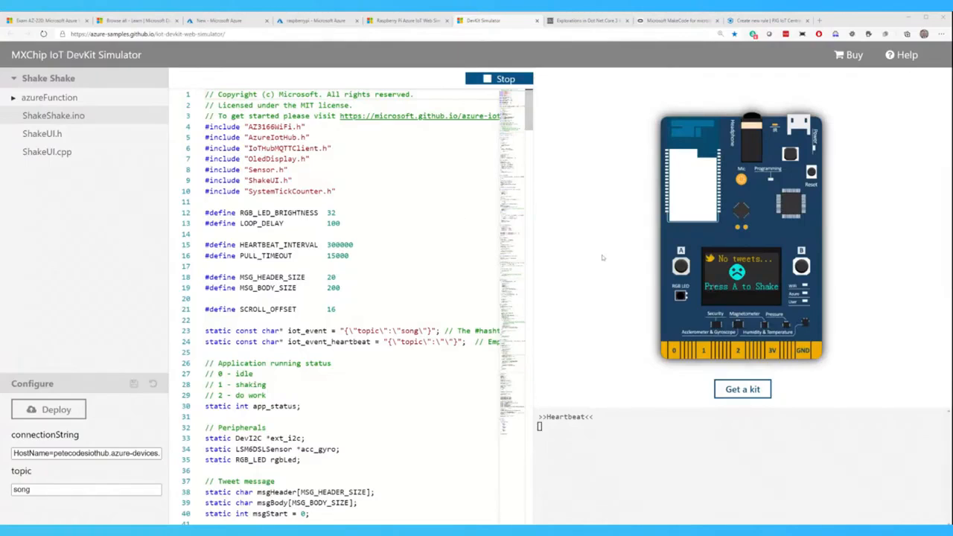
# Step: Return to the Raspberry Pi Azure IoT Web Simulator tab to review its console log
pyautogui.click(406, 20)
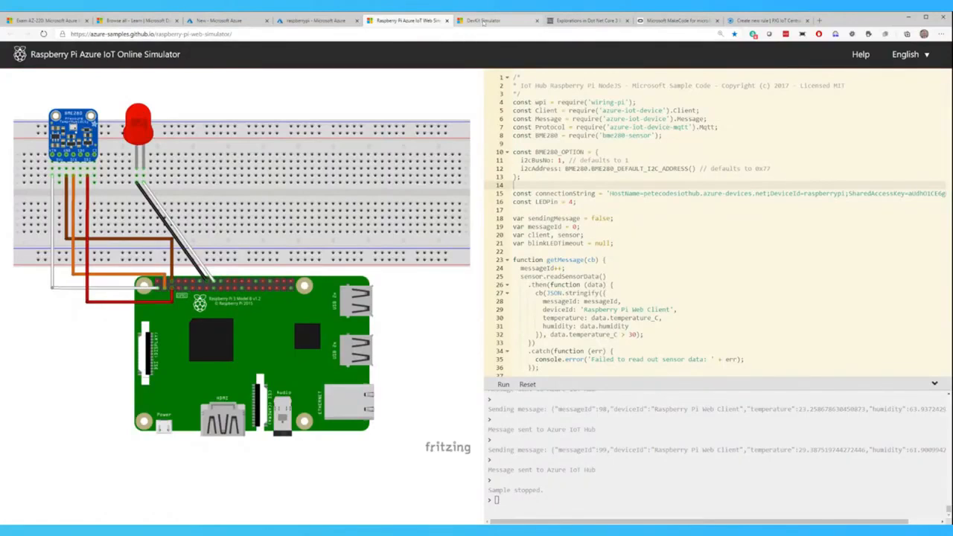